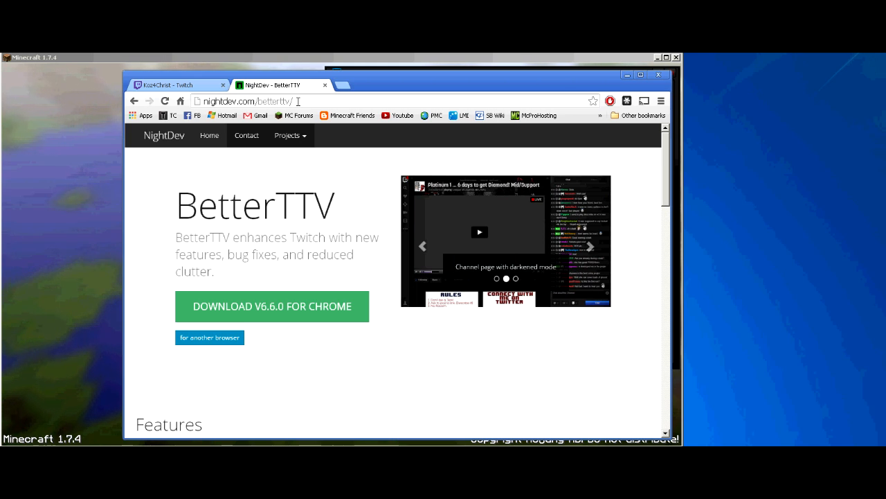
Select the nightdev.com/betterttv URL in Chrome's address bar.
left_click(249, 101)
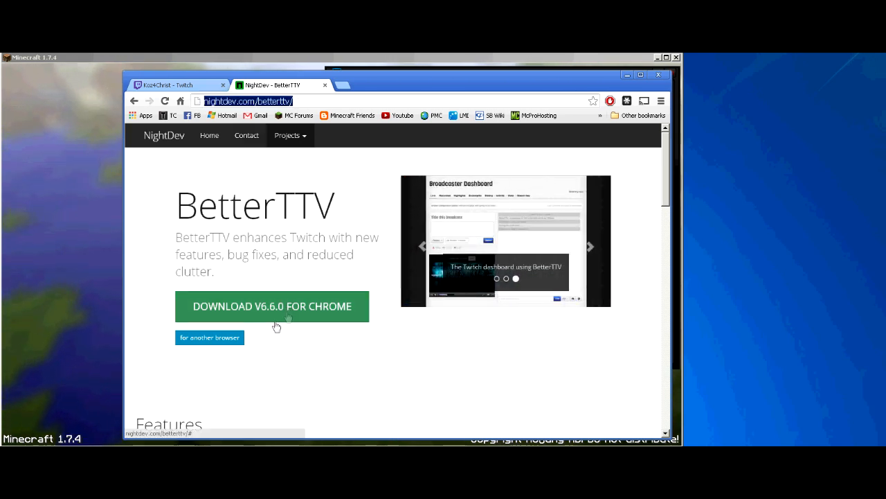
mouse_move(308, 342)
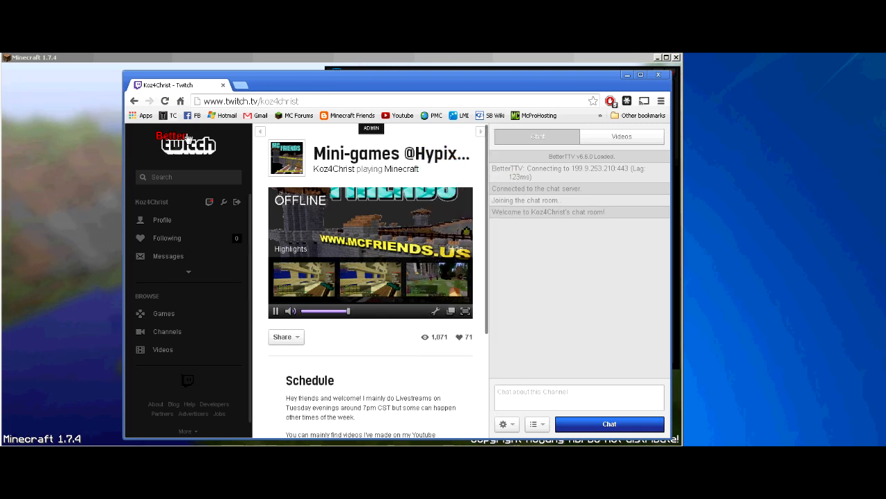
mouse_move(527, 173)
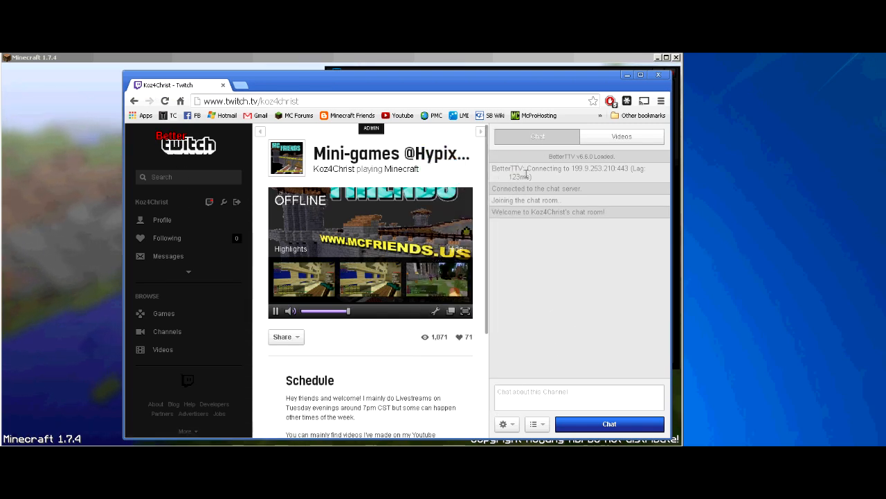
mouse_move(559, 252)
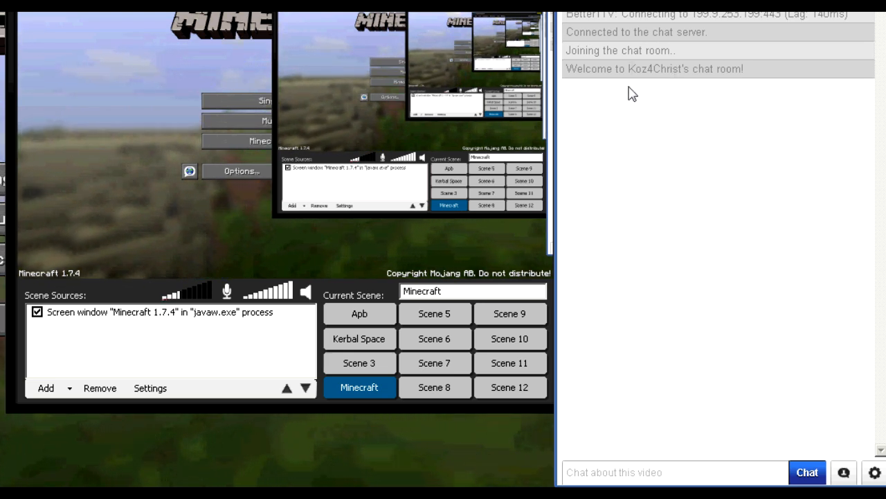
Turn on BetterTTV's Black Chat (Chroma Key) mode from the chat settings.
left_click(874, 473)
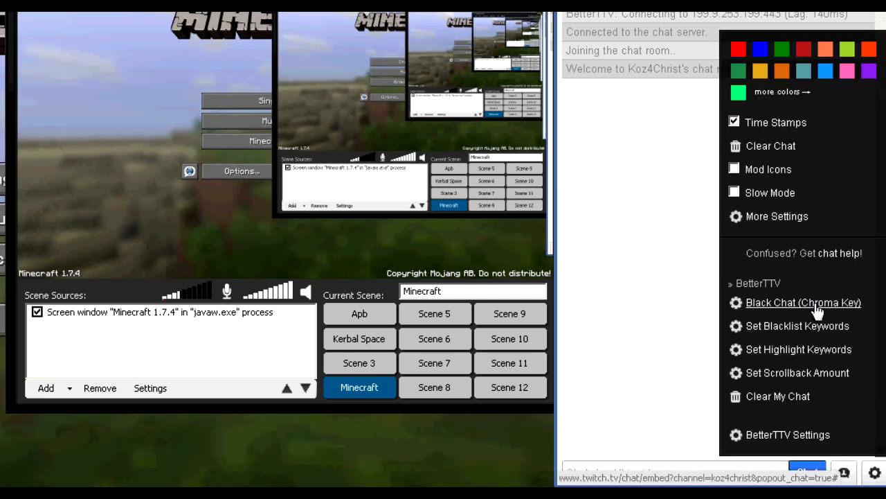
left_click(799, 302)
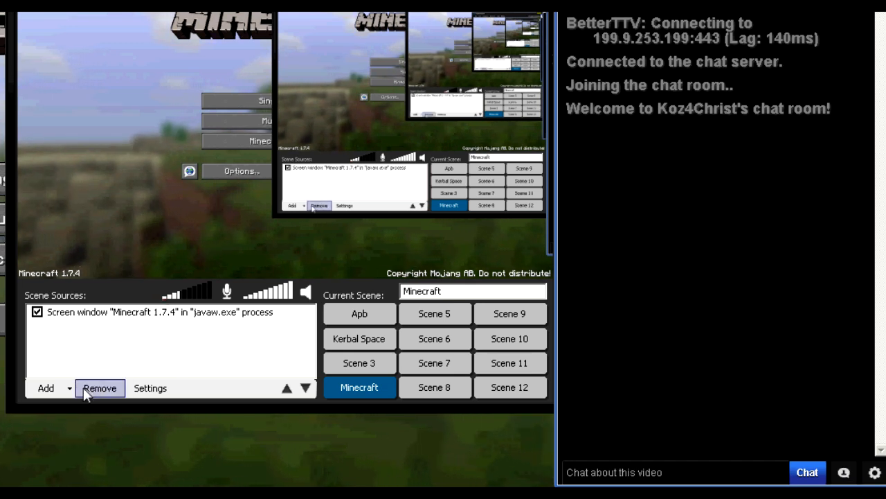
mouse_move(68, 399)
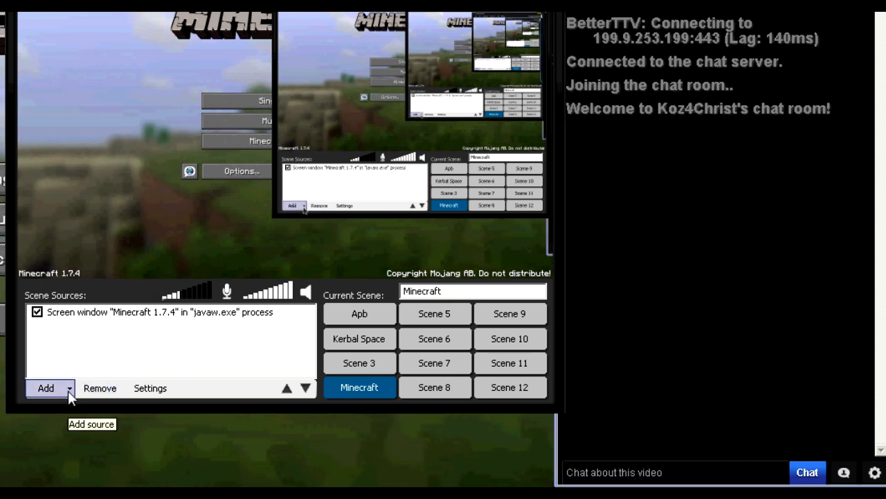
Add a 361×402 screen-region source around the popout chat and open its settings.
left_click(45, 387)
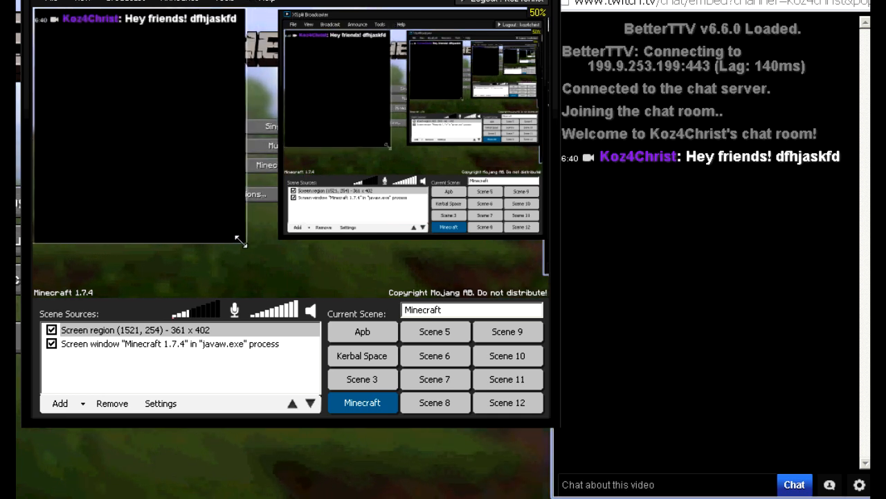
left_click(138, 330)
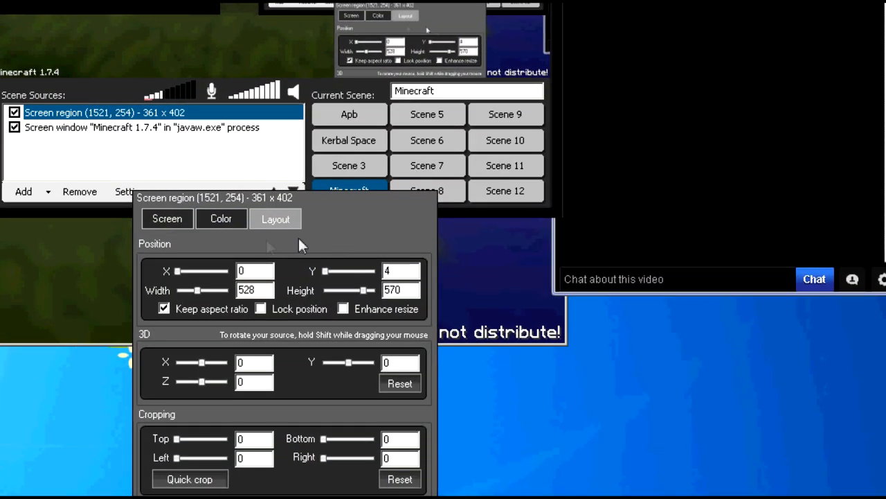
Enable Legacy mode for the chat region and set Color Key to remove black.
left_click(167, 218)
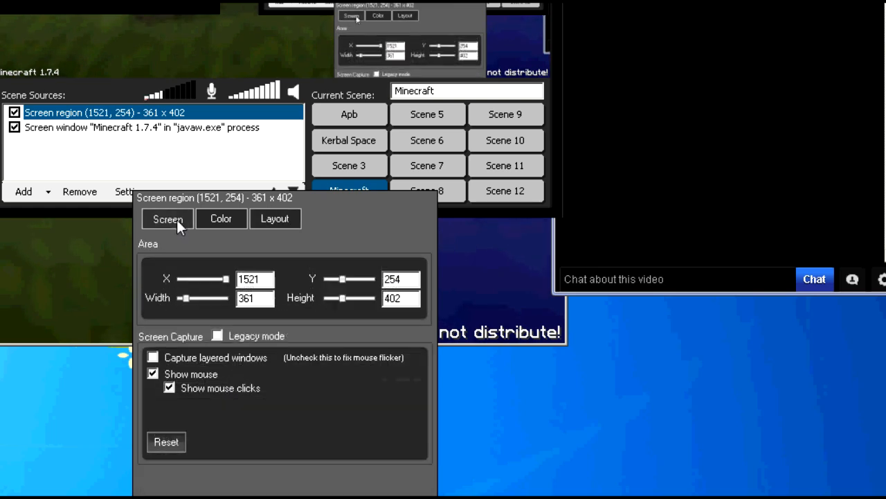
left_click(218, 336)
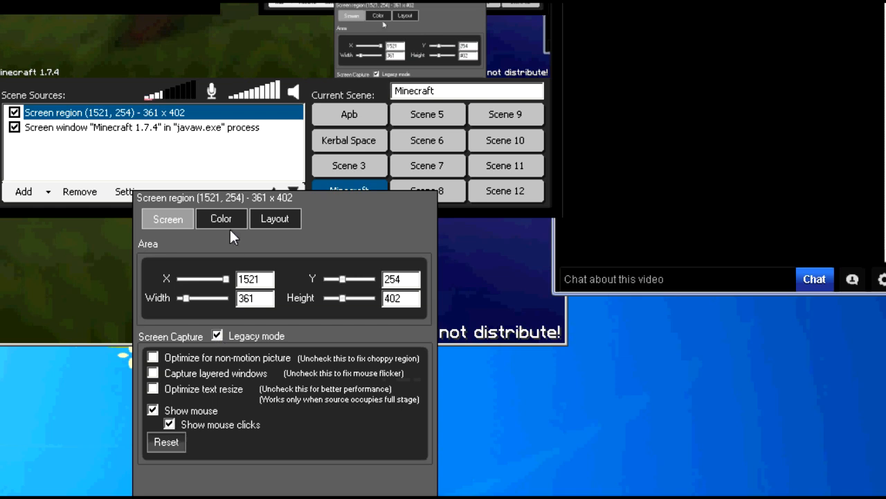
left_click(221, 218)
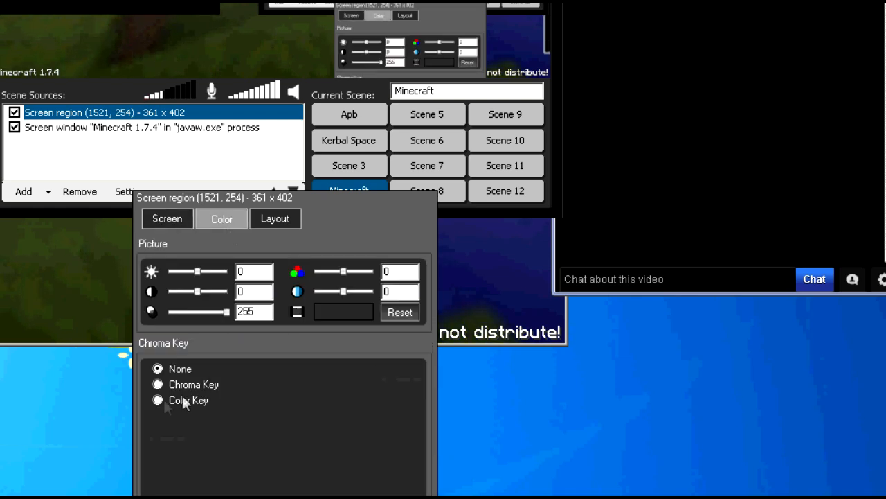
left_click(157, 384)
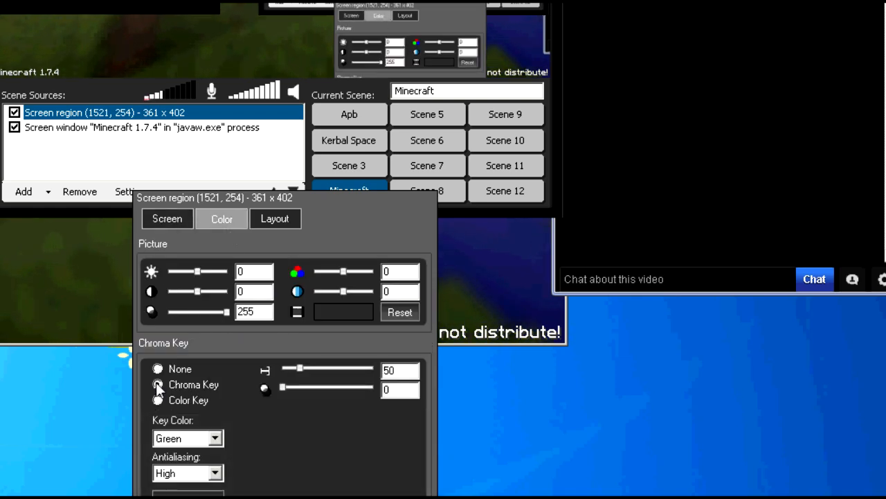
left_click(158, 400)
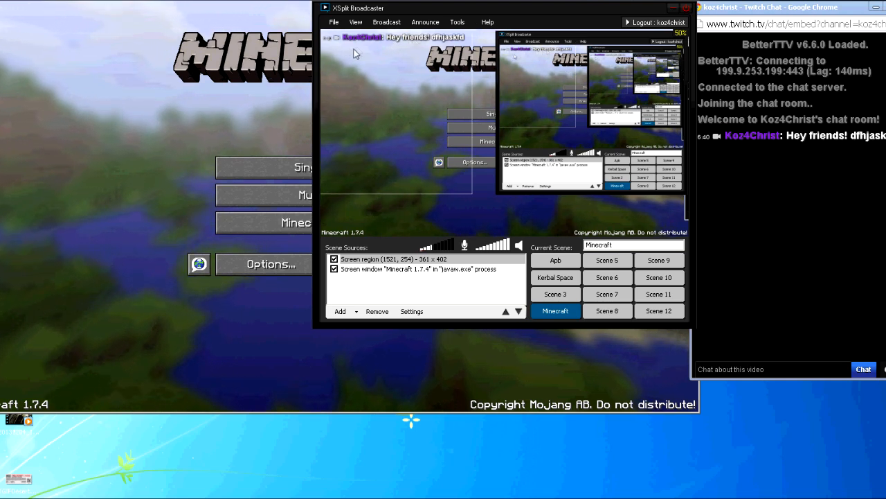
Check that new chat messages appear over Minecraft by selecting the chat overlay.
left_click(394, 258)
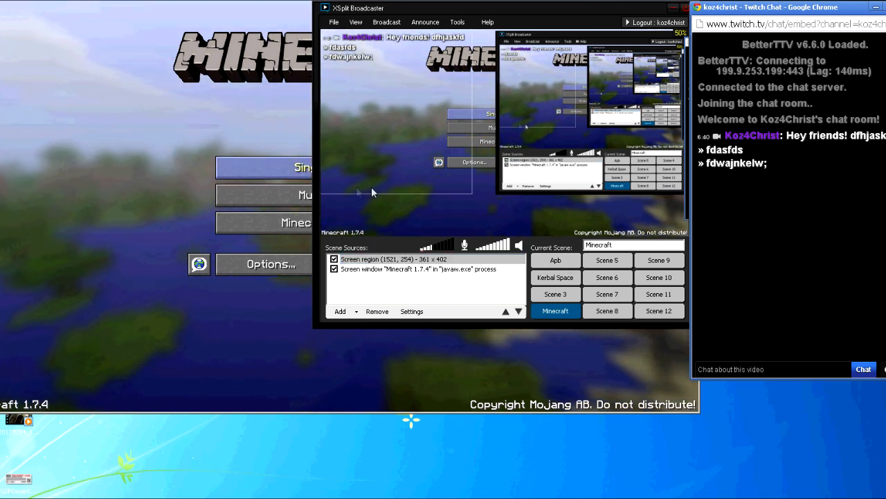
mouse_move(393, 79)
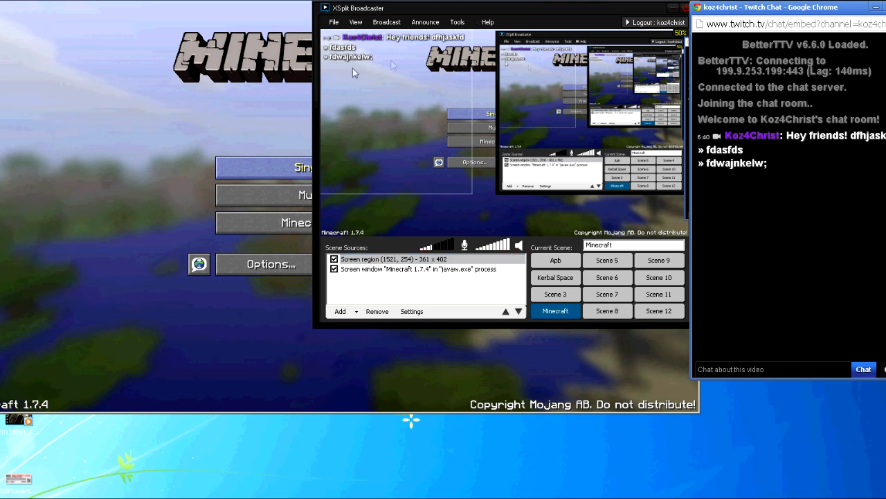
left_click(402, 259)
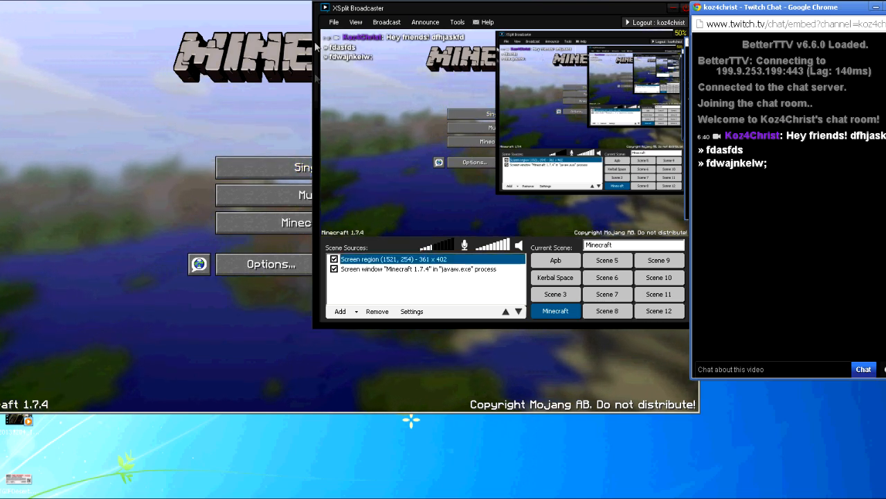